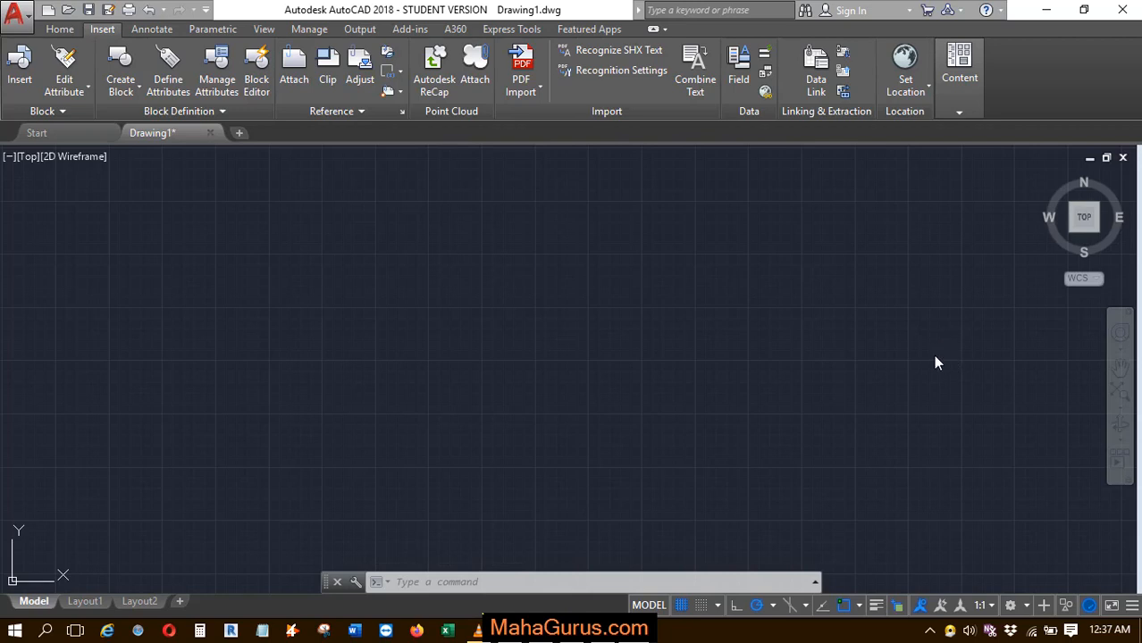
mouse_move(896, 381)
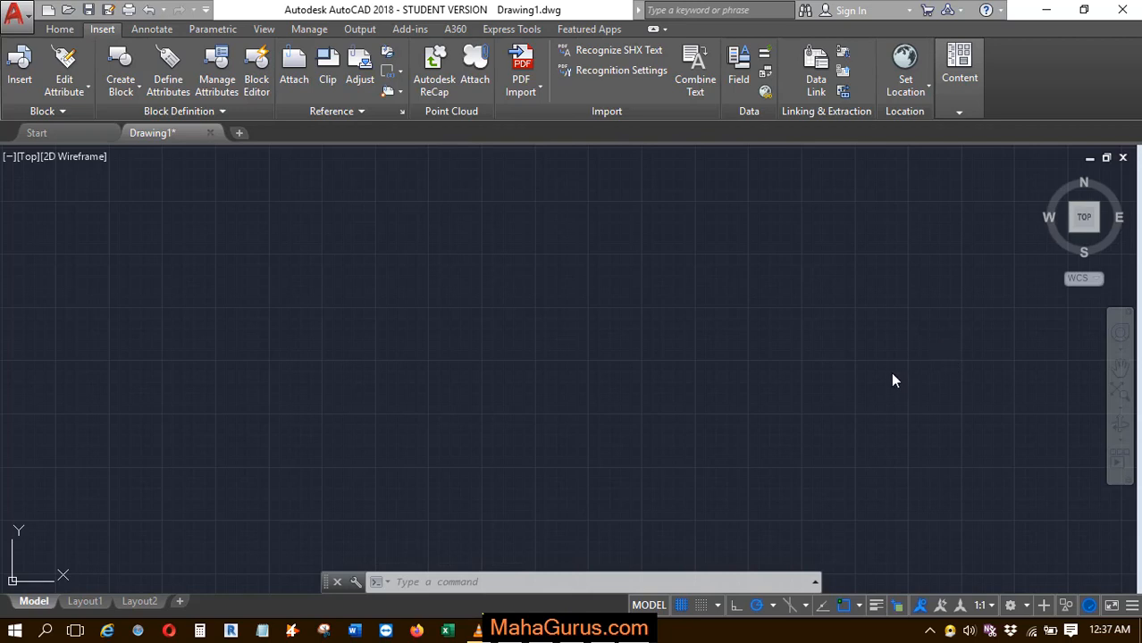
mouse_move(564, 361)
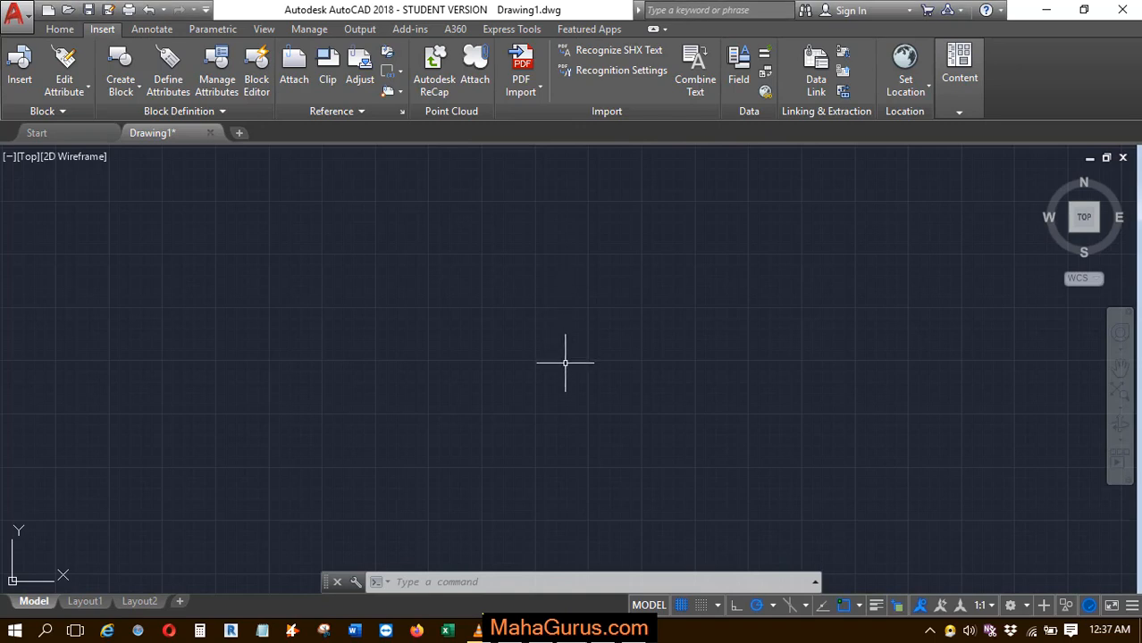
mouse_move(604, 316)
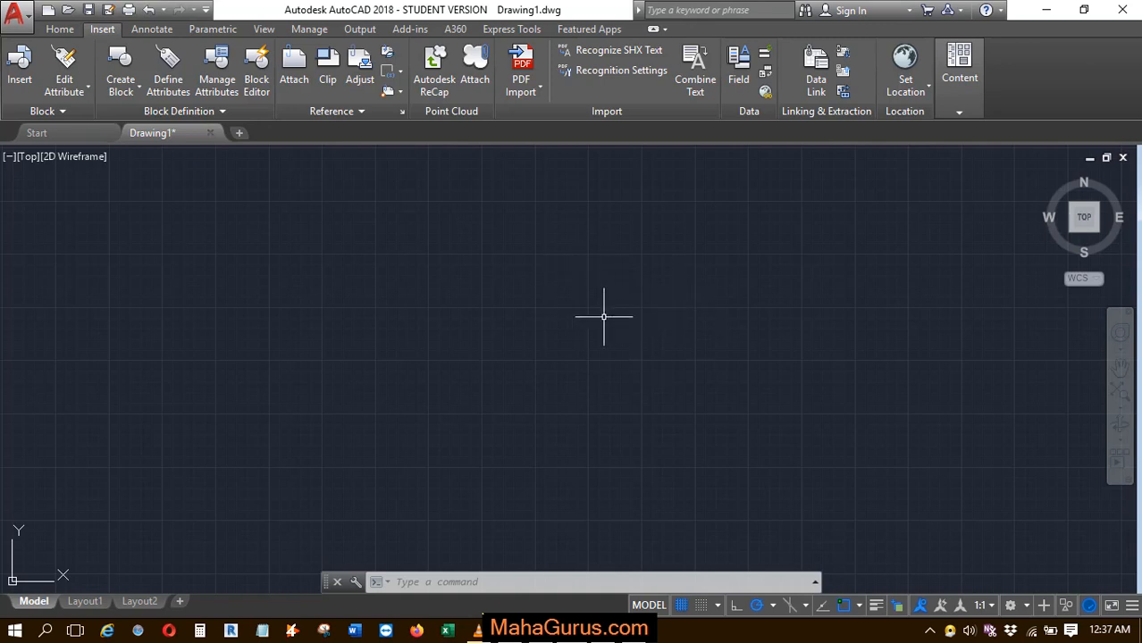
mouse_move(644, 289)
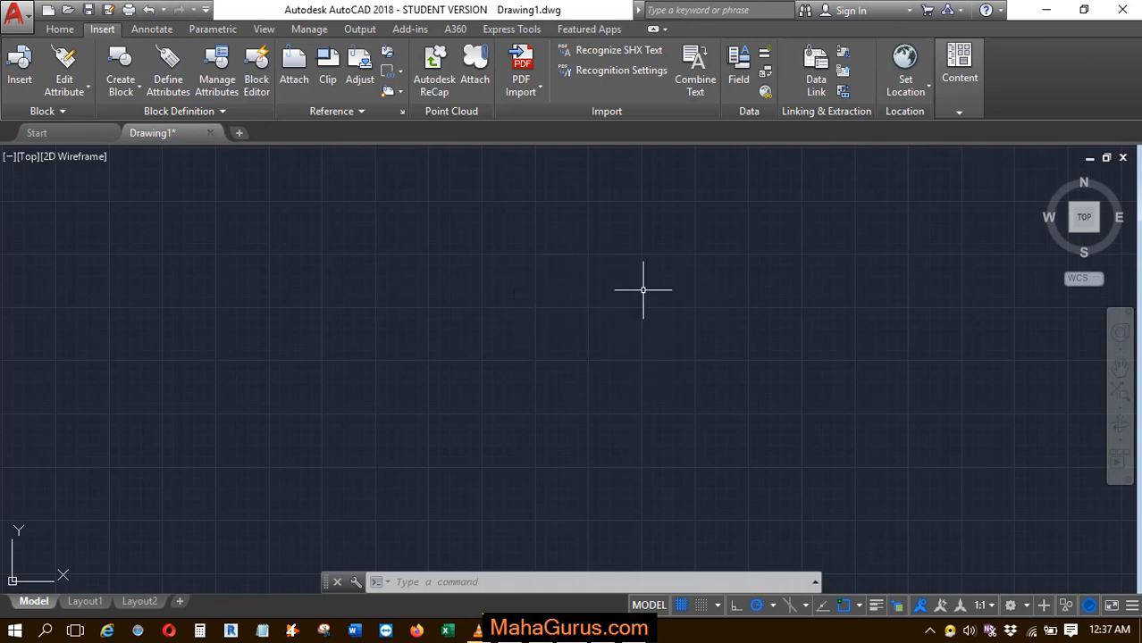
mouse_move(557, 254)
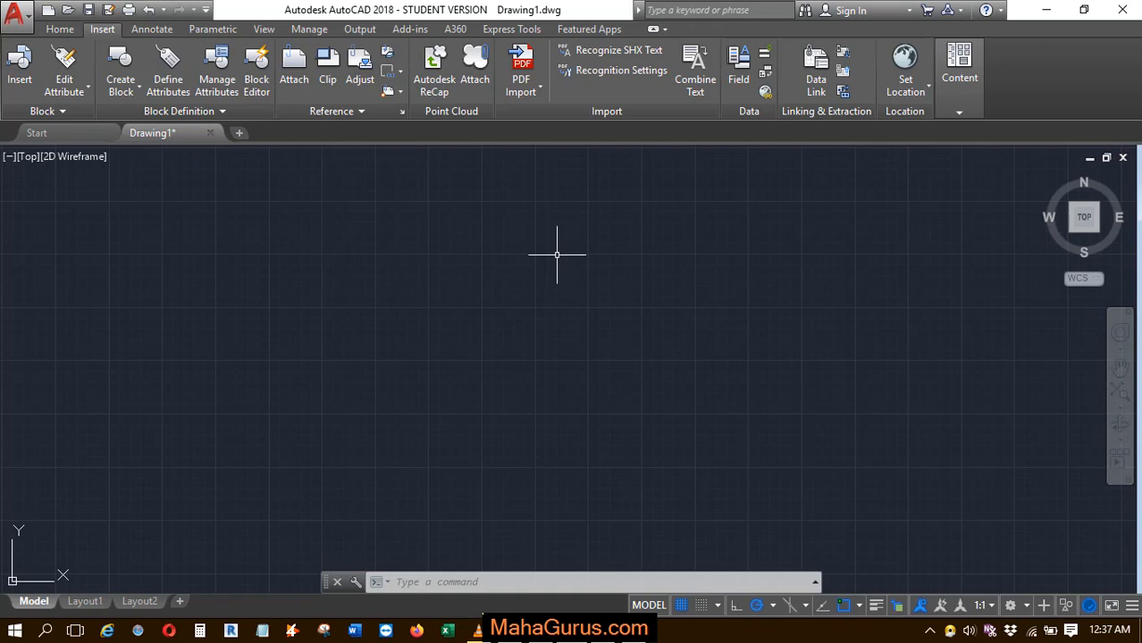
mouse_move(663, 304)
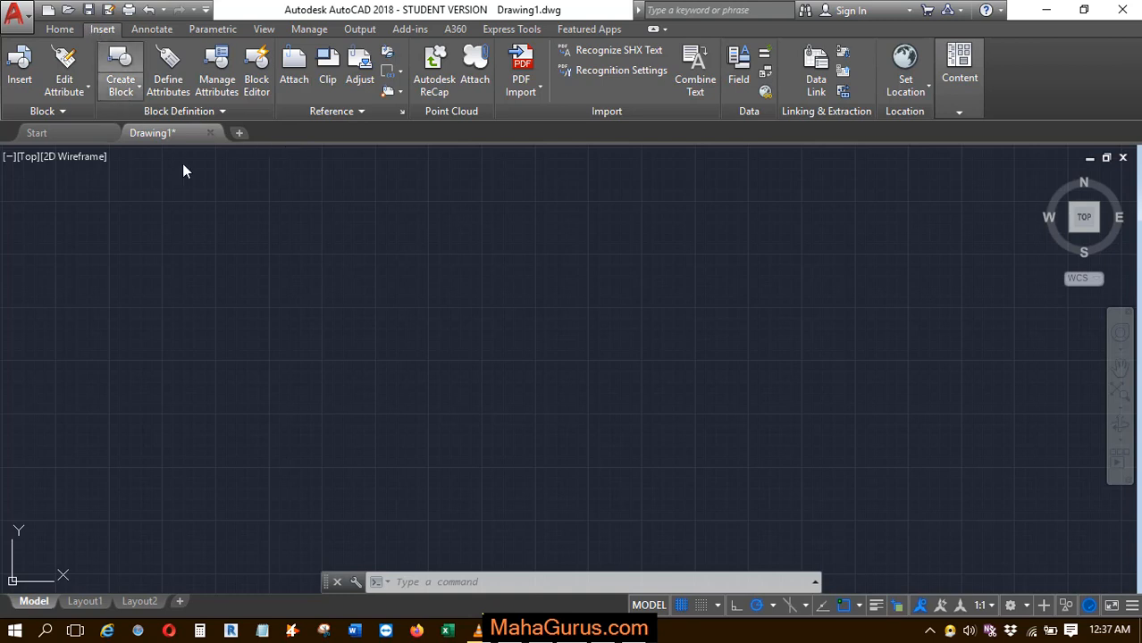
mouse_move(747, 158)
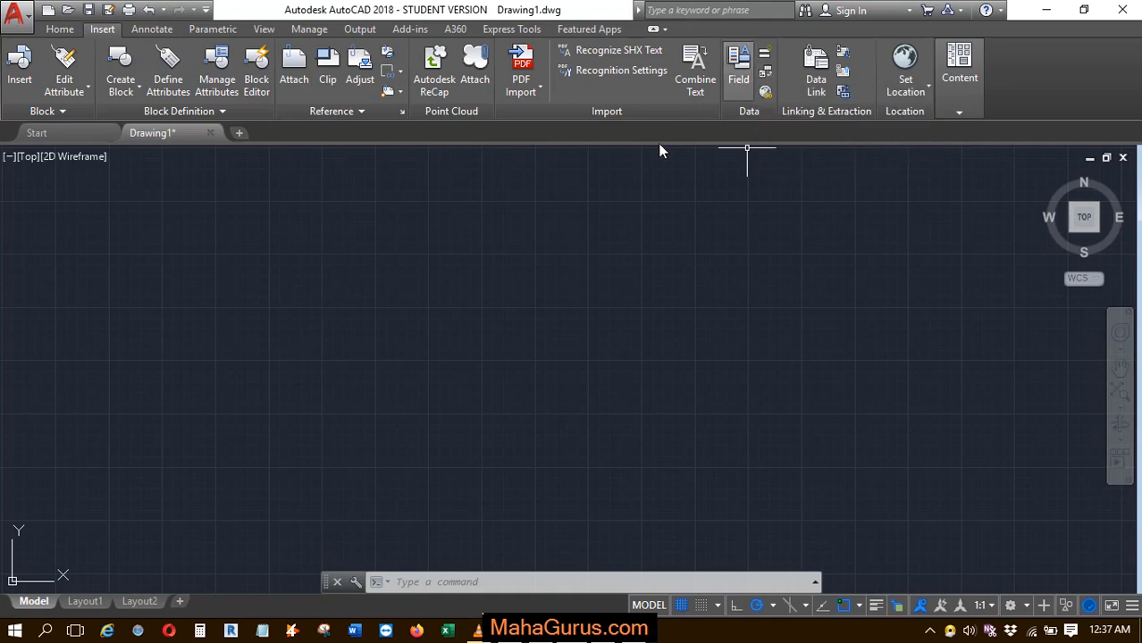
mouse_move(589, 225)
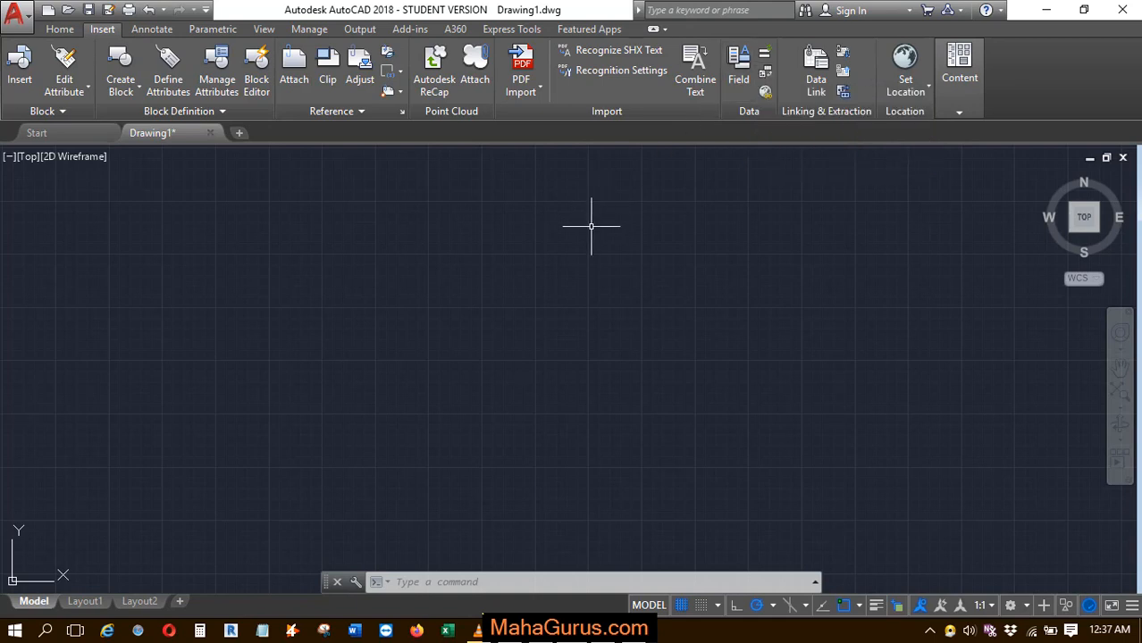
Start INSERTOBJ and browse the Object Type list, landing on a Microsoft Excel macro-enabled worksheet
text(inserto)
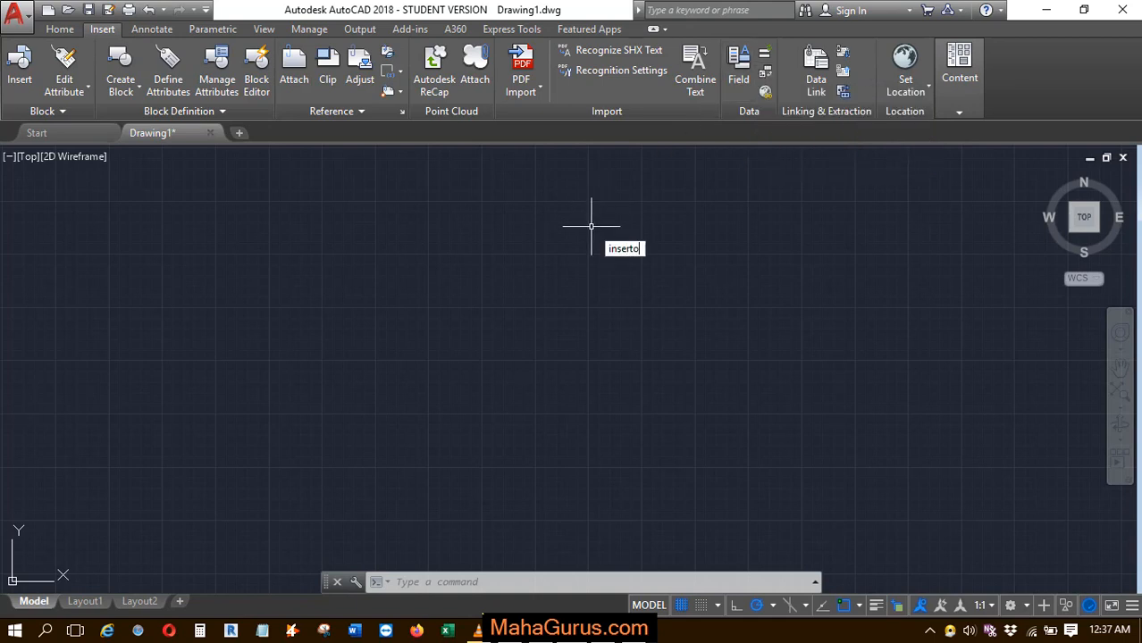
text(BJ)
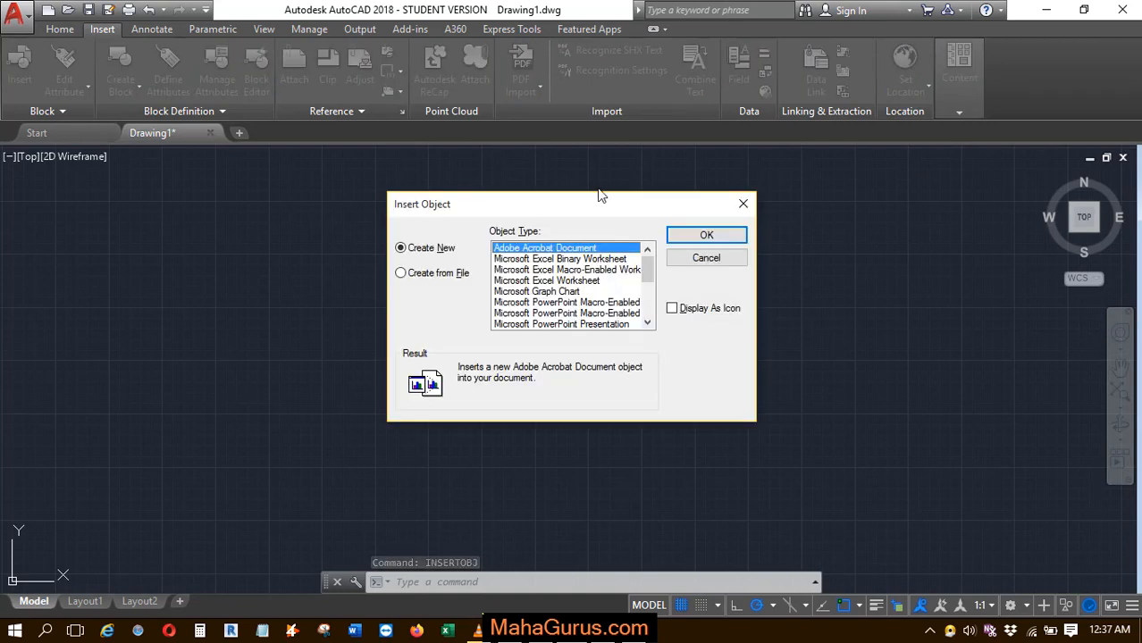
click(536, 292)
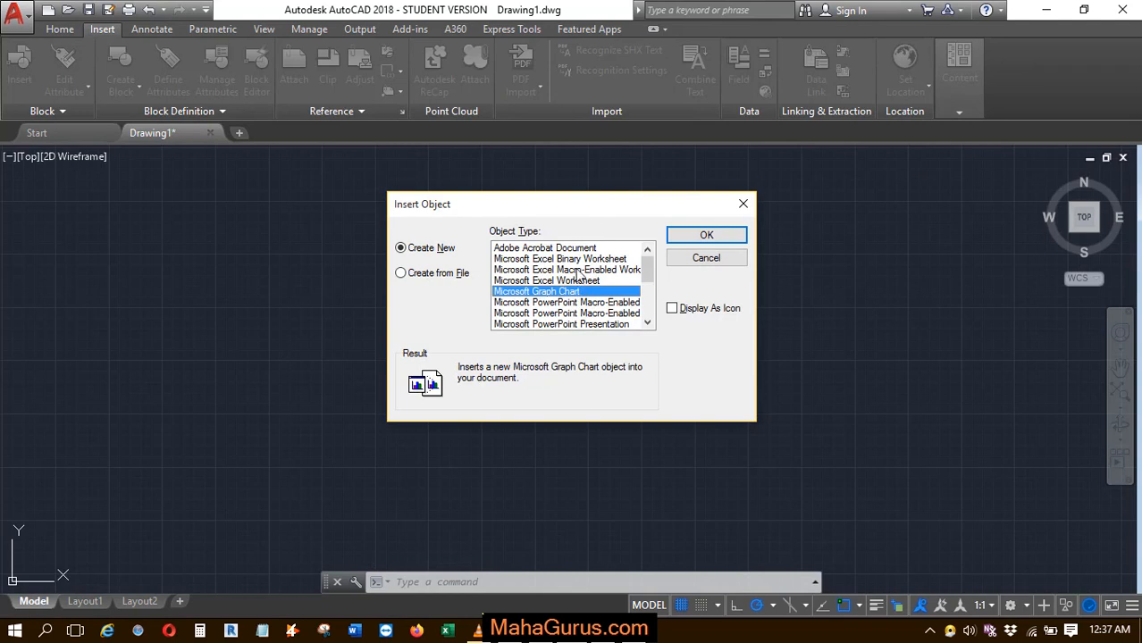
click(547, 281)
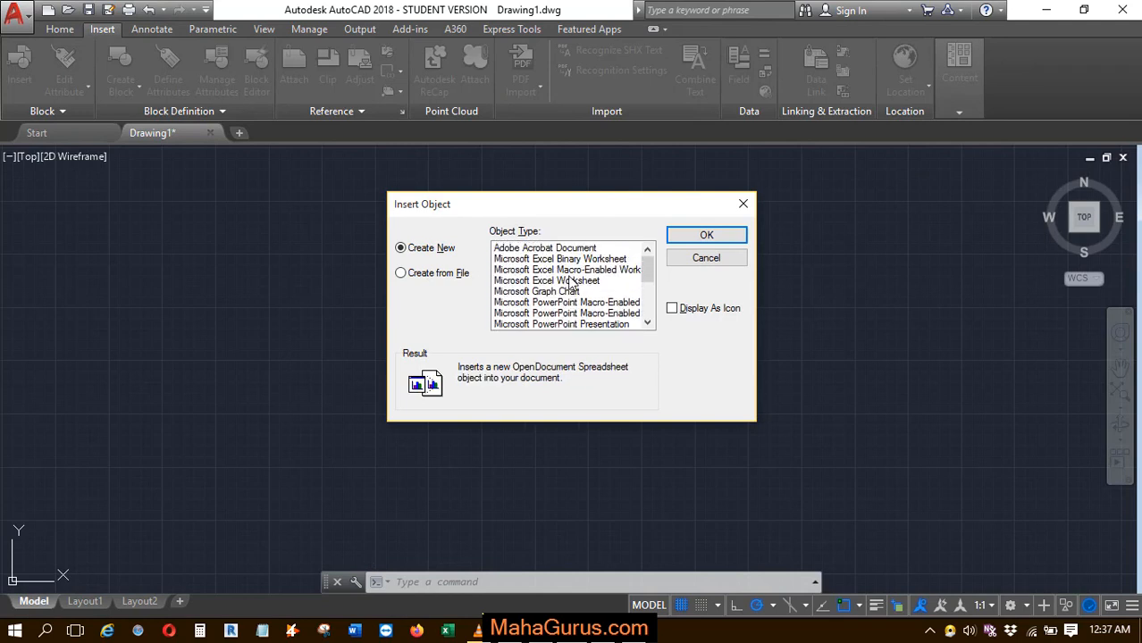
click(568, 270)
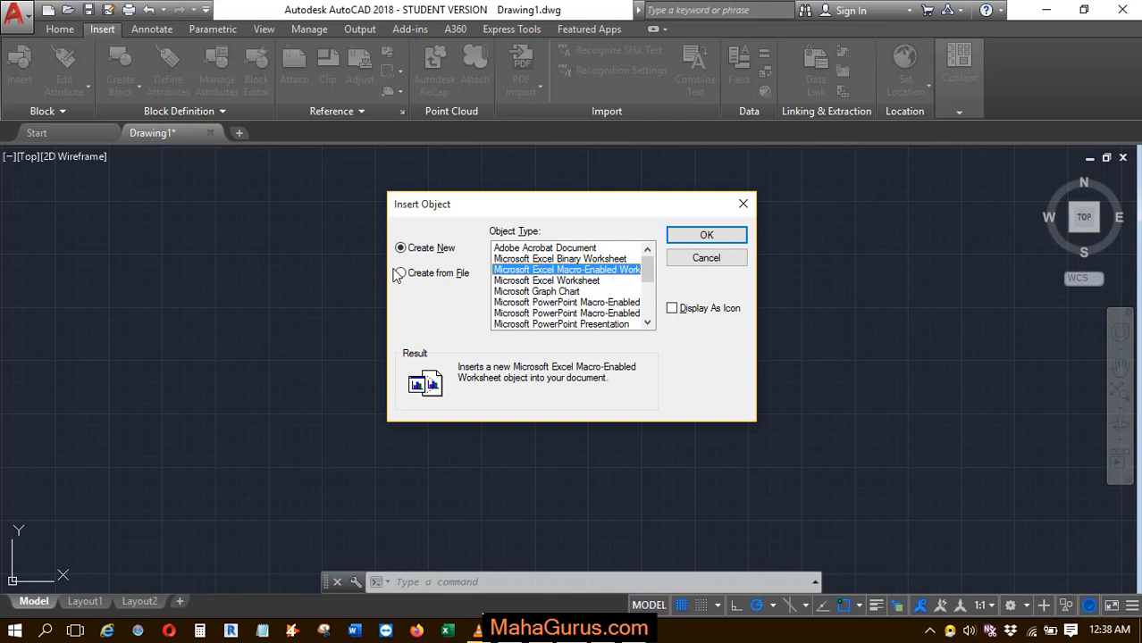
Insert OLE.docx from Documents via Create from File, linked to its source, and confirm
click(401, 271)
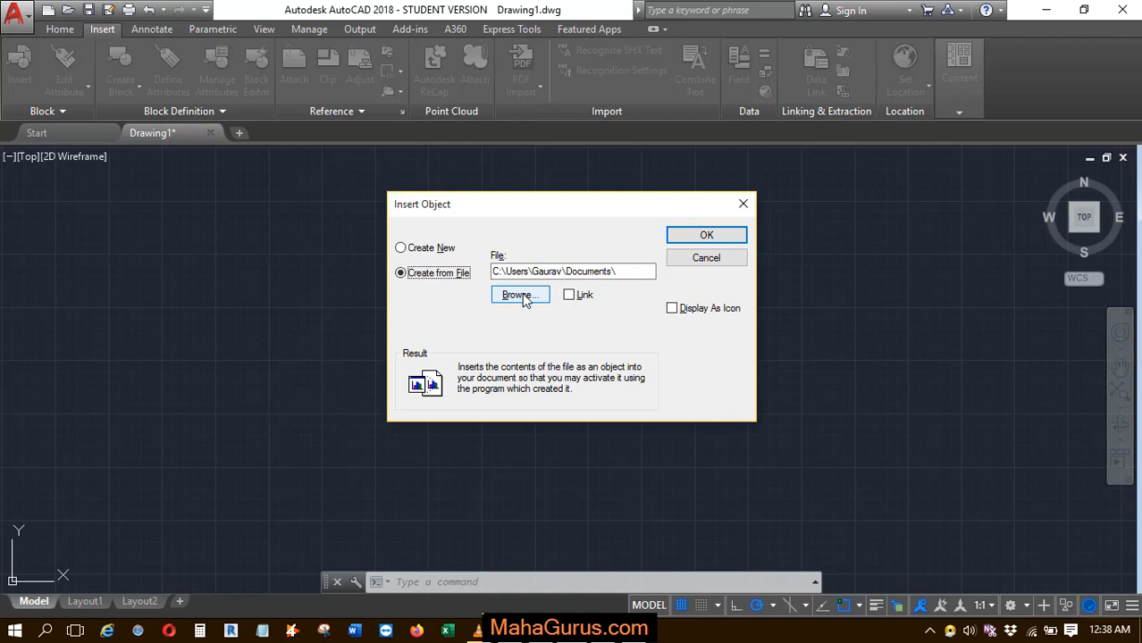
click(520, 295)
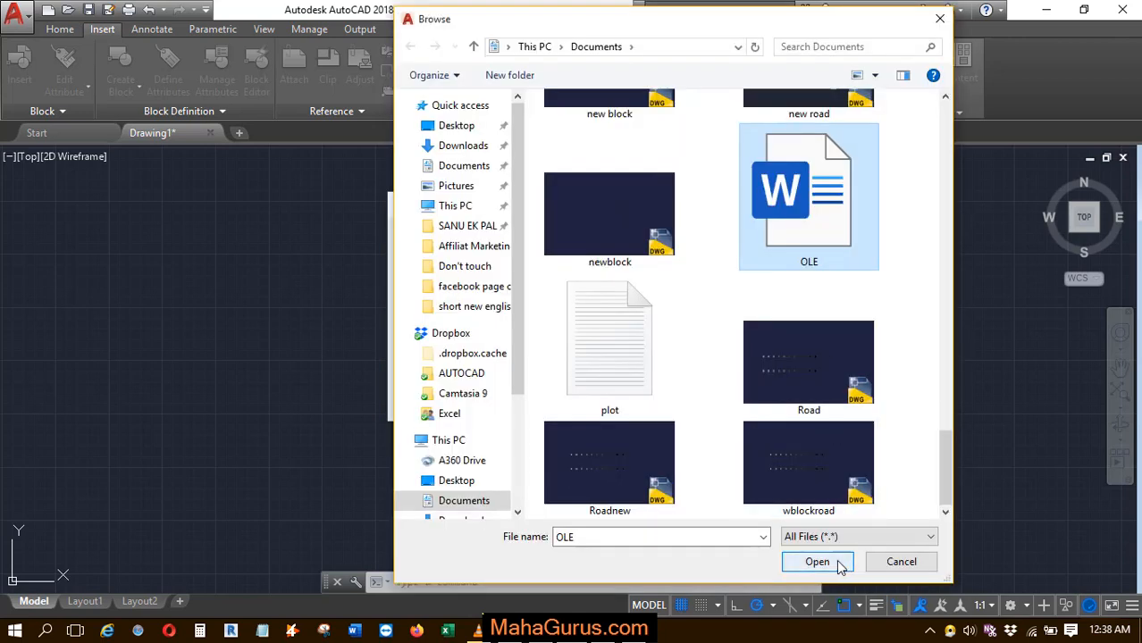
click(816, 562)
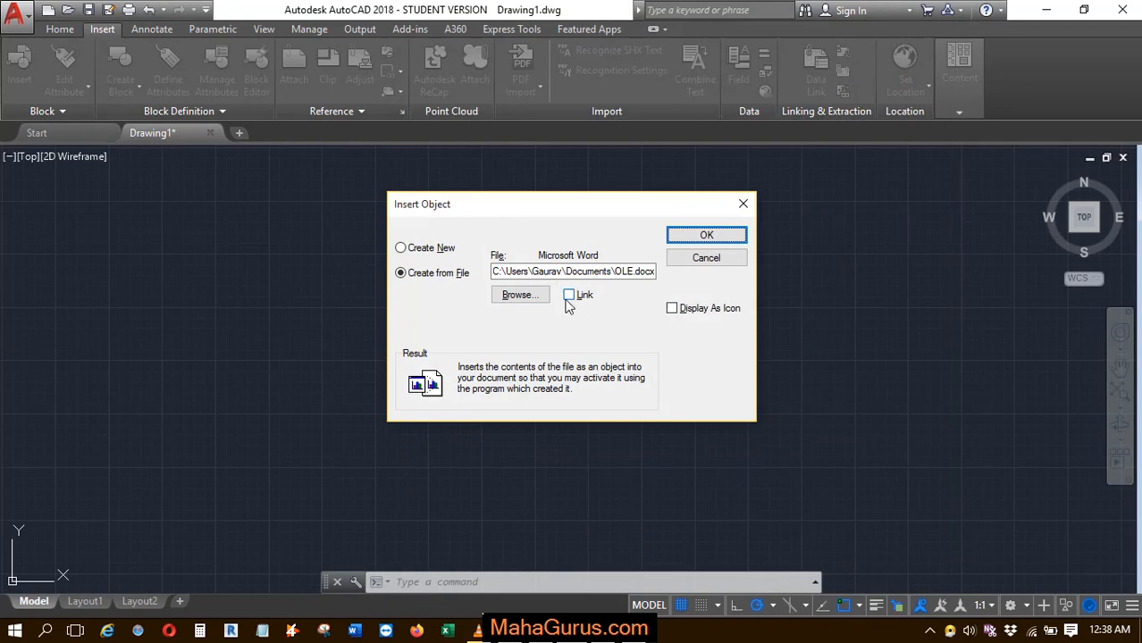
click(568, 295)
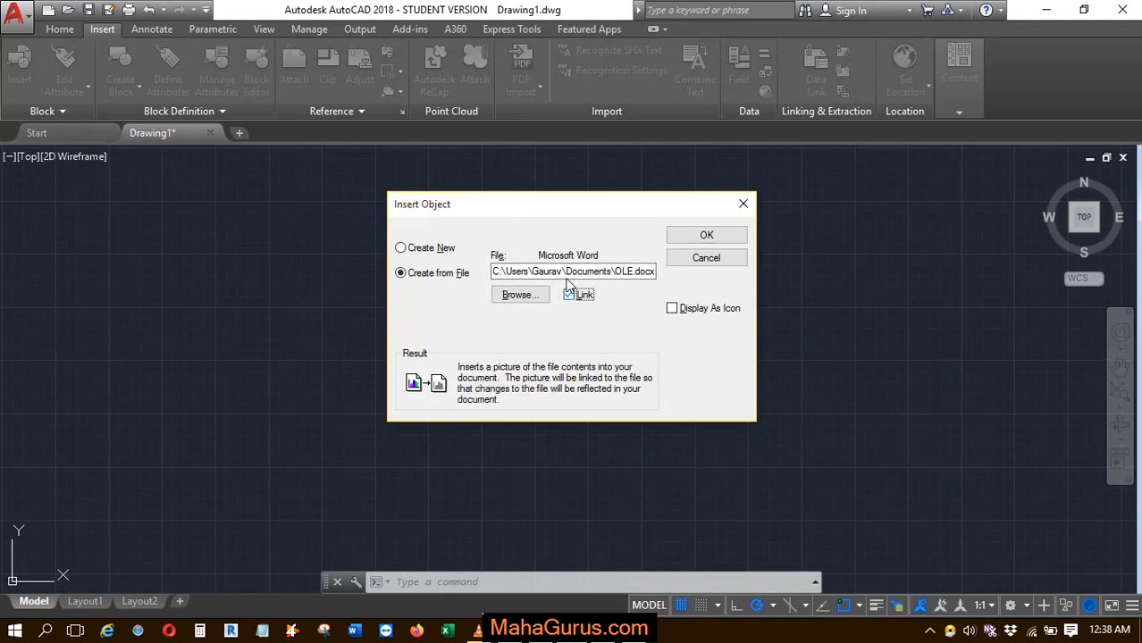
click(568, 293)
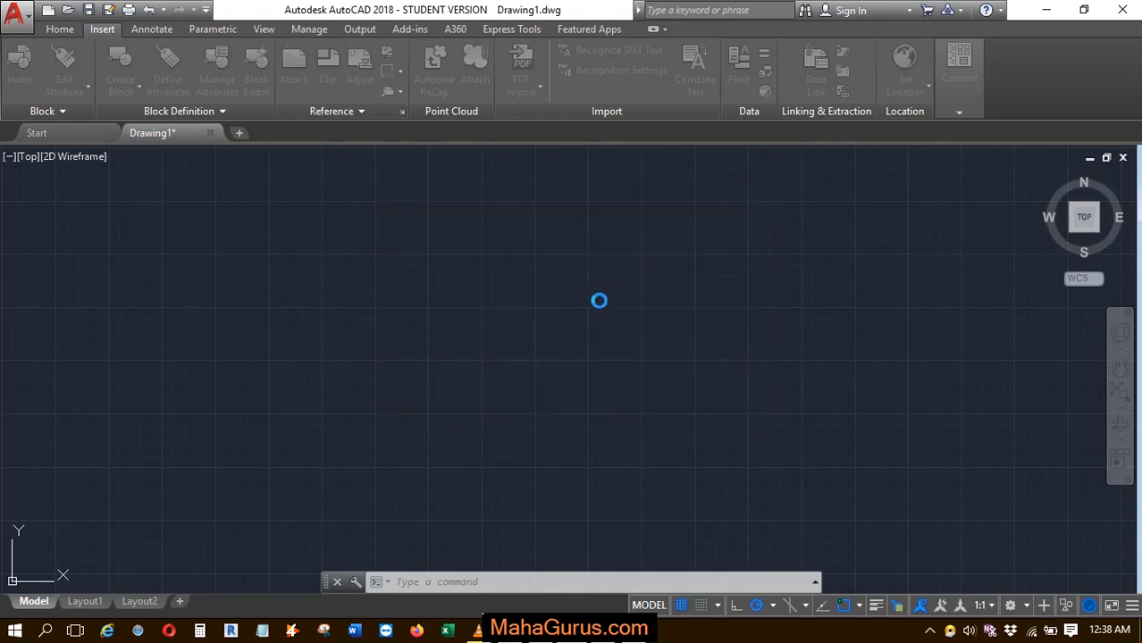
mouse_move(583, 295)
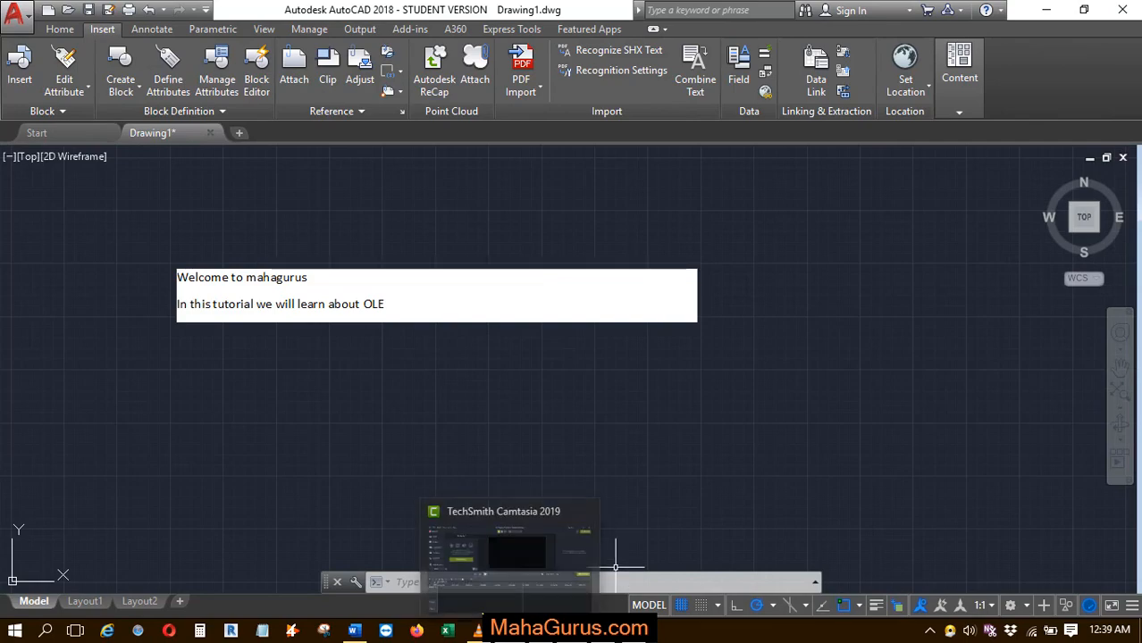
View the source OLE.docx in Word, then return to the drawing showing 'Welcome to mahagurus'
click(354, 631)
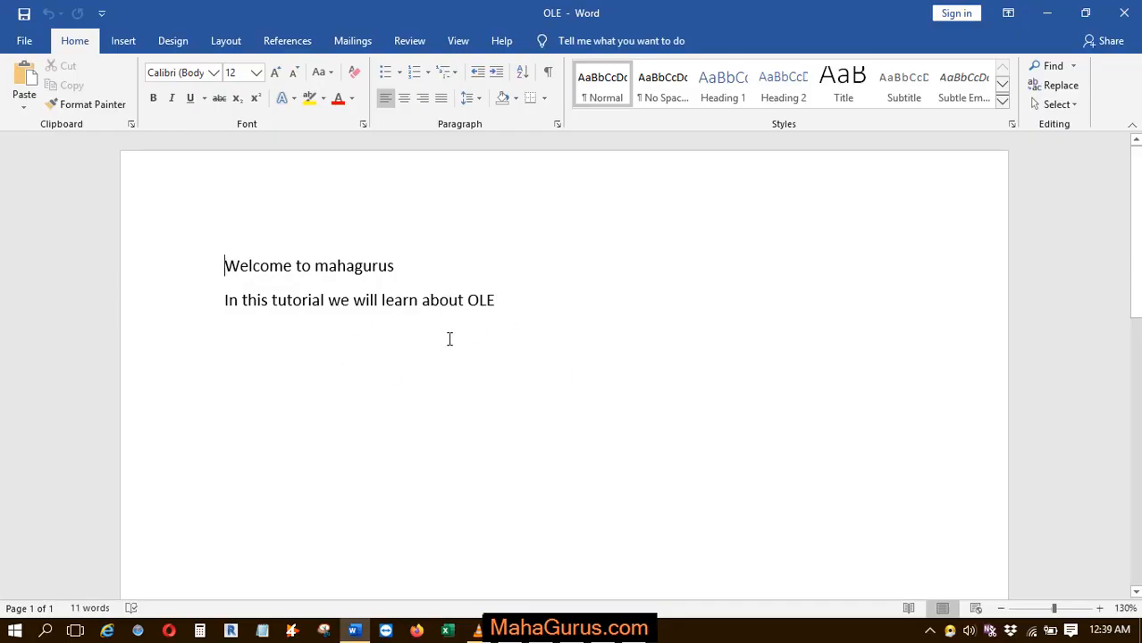
mouse_move(1040, 57)
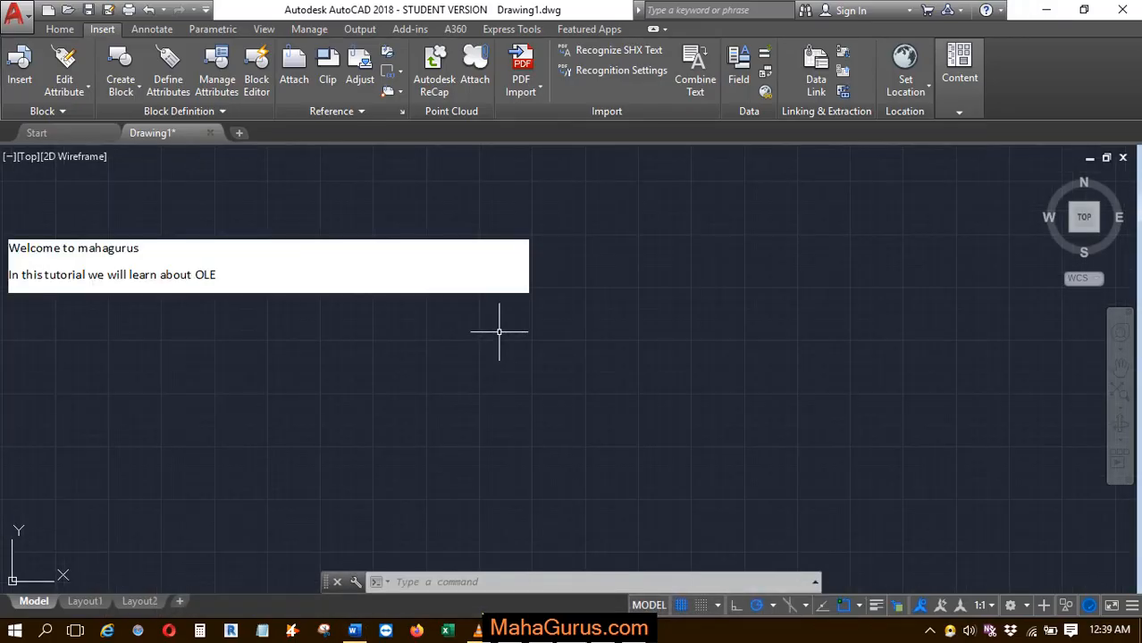
text(c)
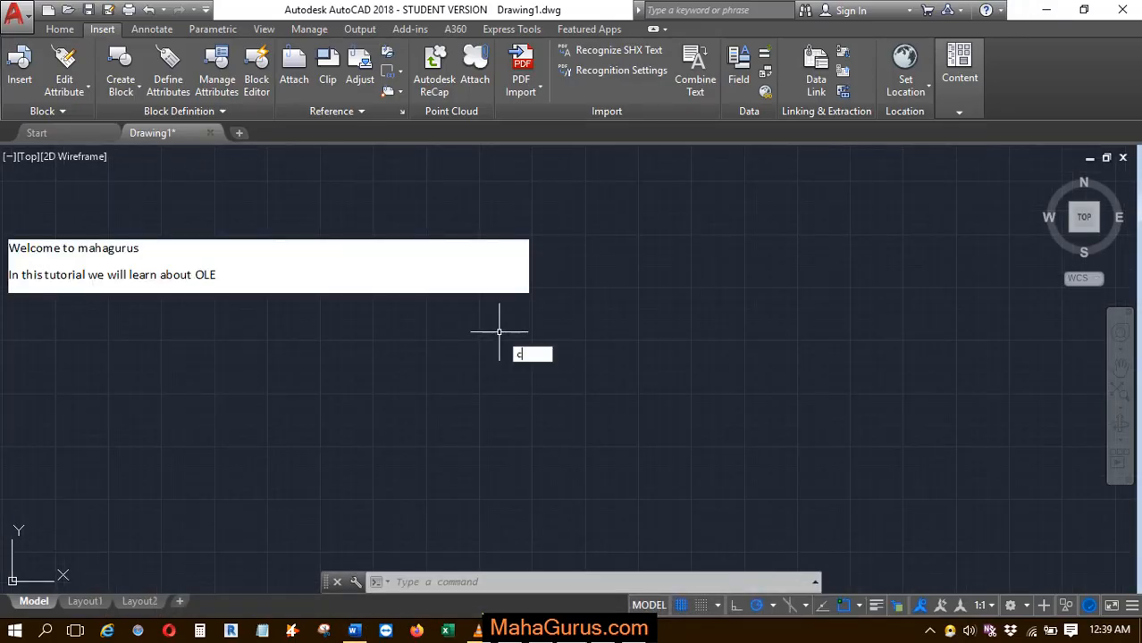